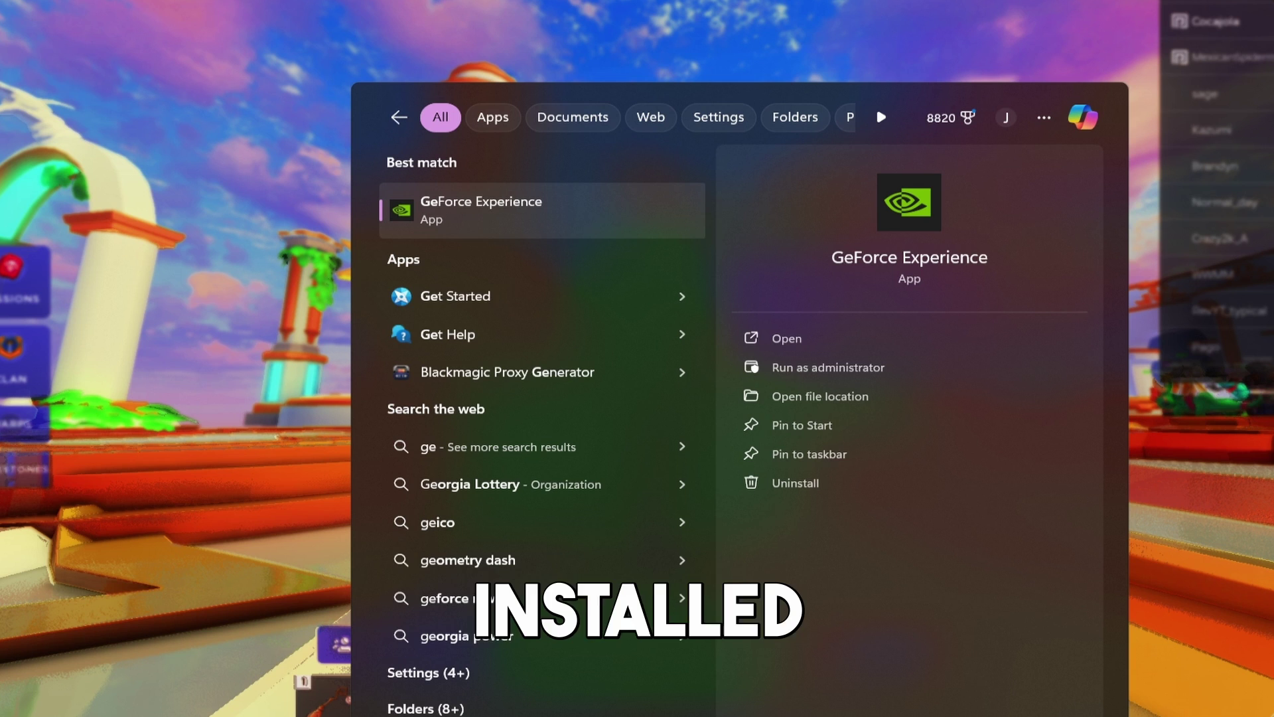
- Launch GeForce Experience to confirm the overlay, then download the Bloxshade package from its website
click(785, 337)
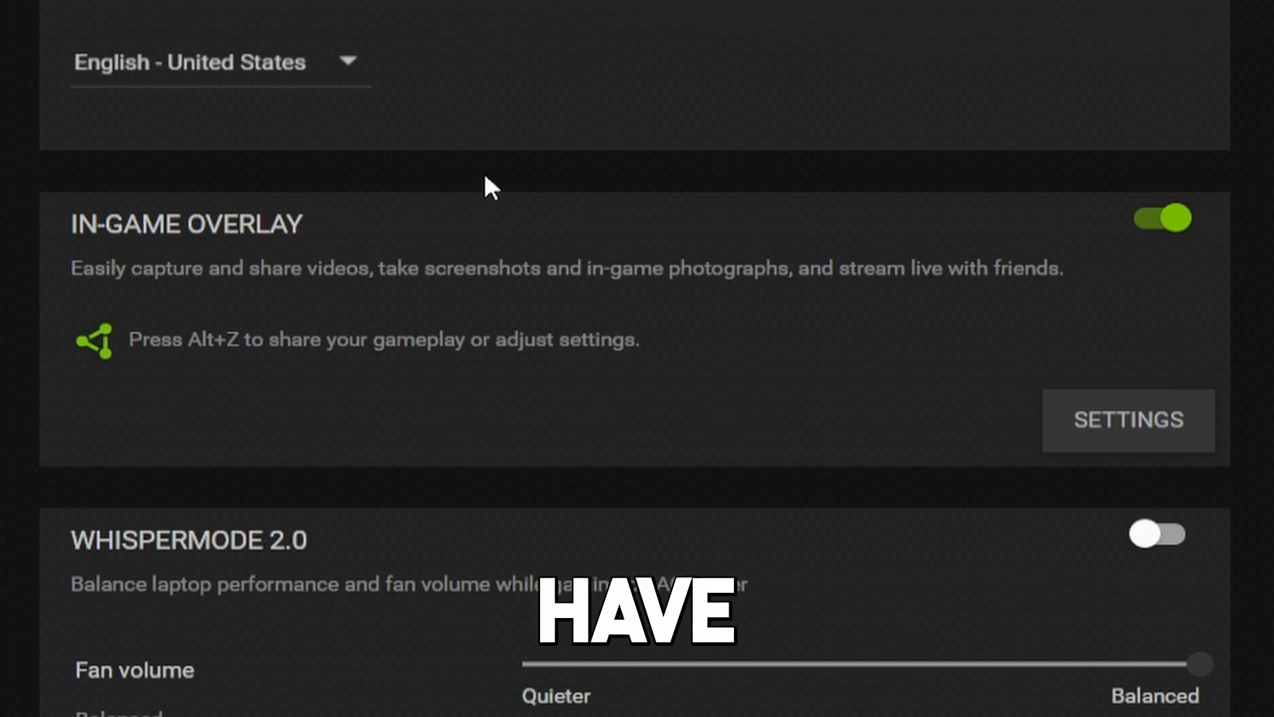
mouse_move(1129, 341)
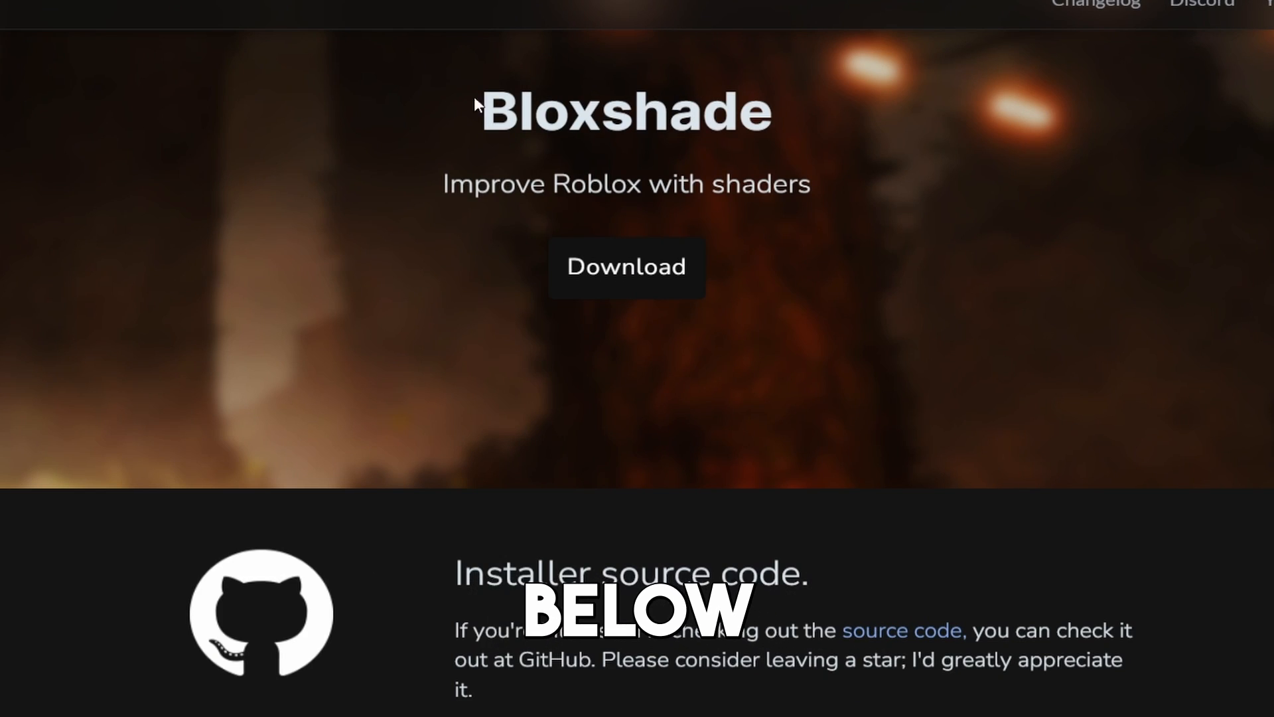
scroll(down, 3)
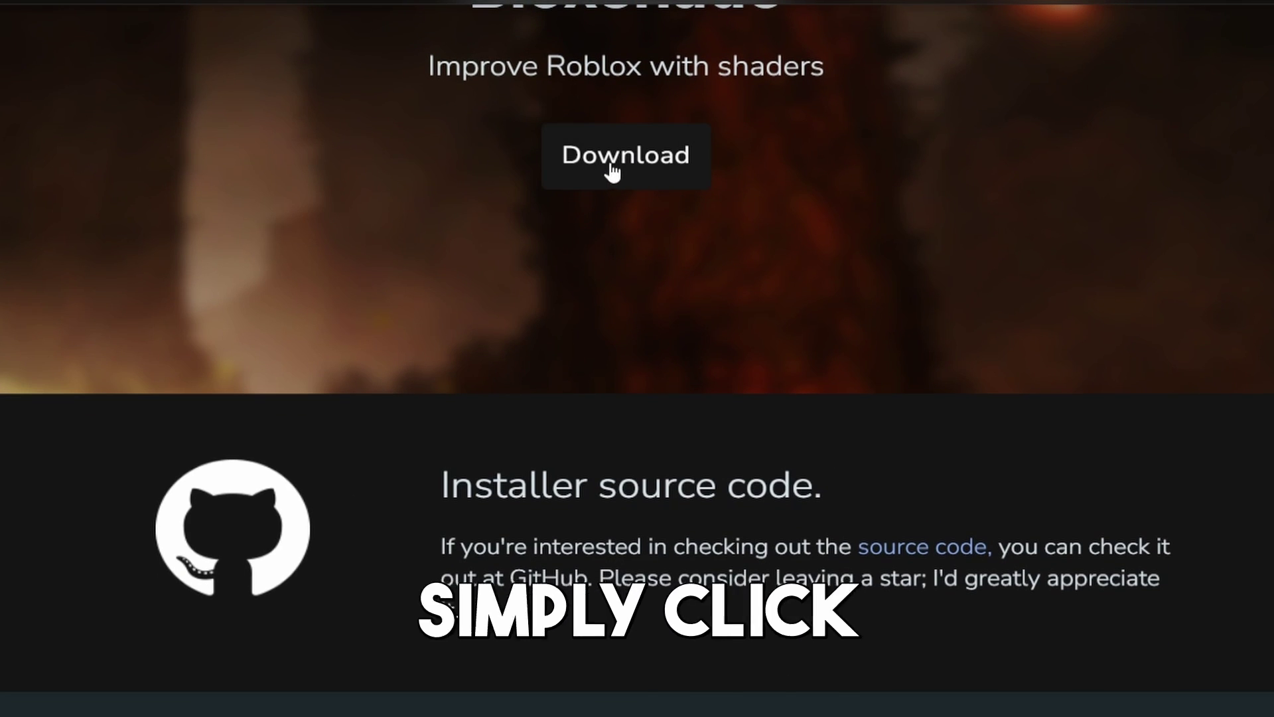
click(624, 155)
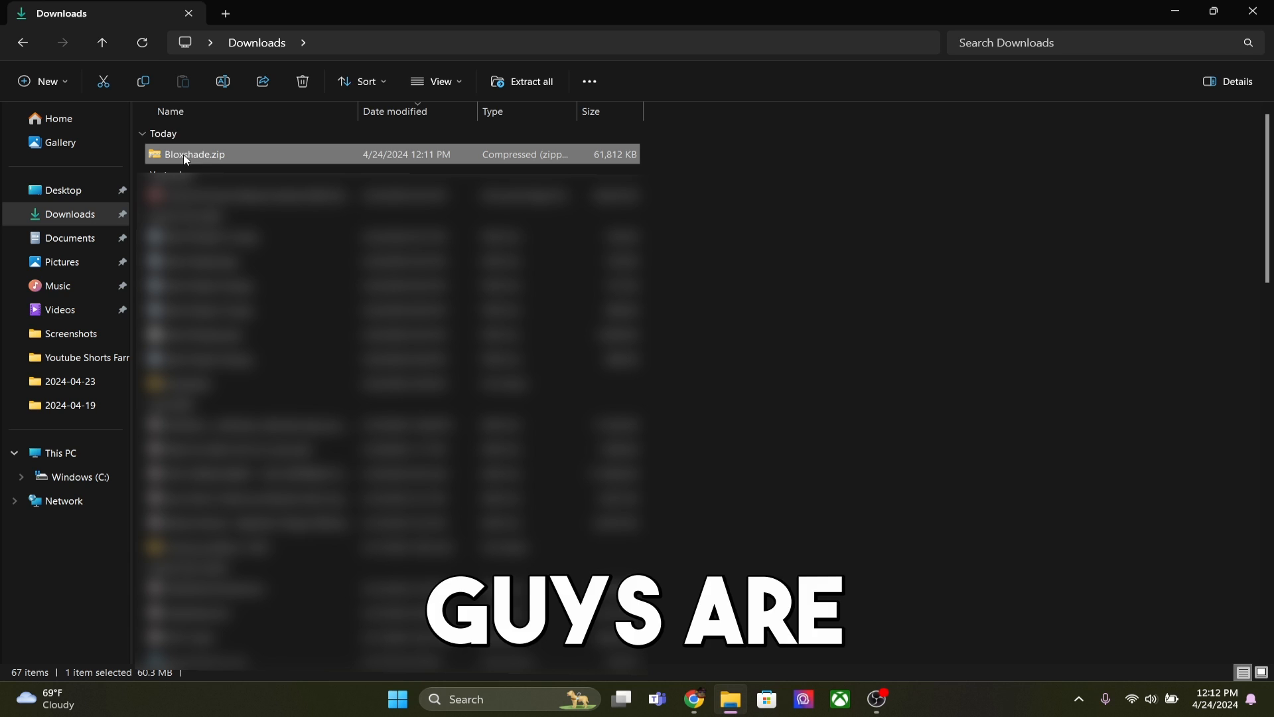
- Extract Bloxshade.zip into the Bloxshade folder, overwriting Setup - Bloxshade.exe, and select the installer
right_click(195, 155)
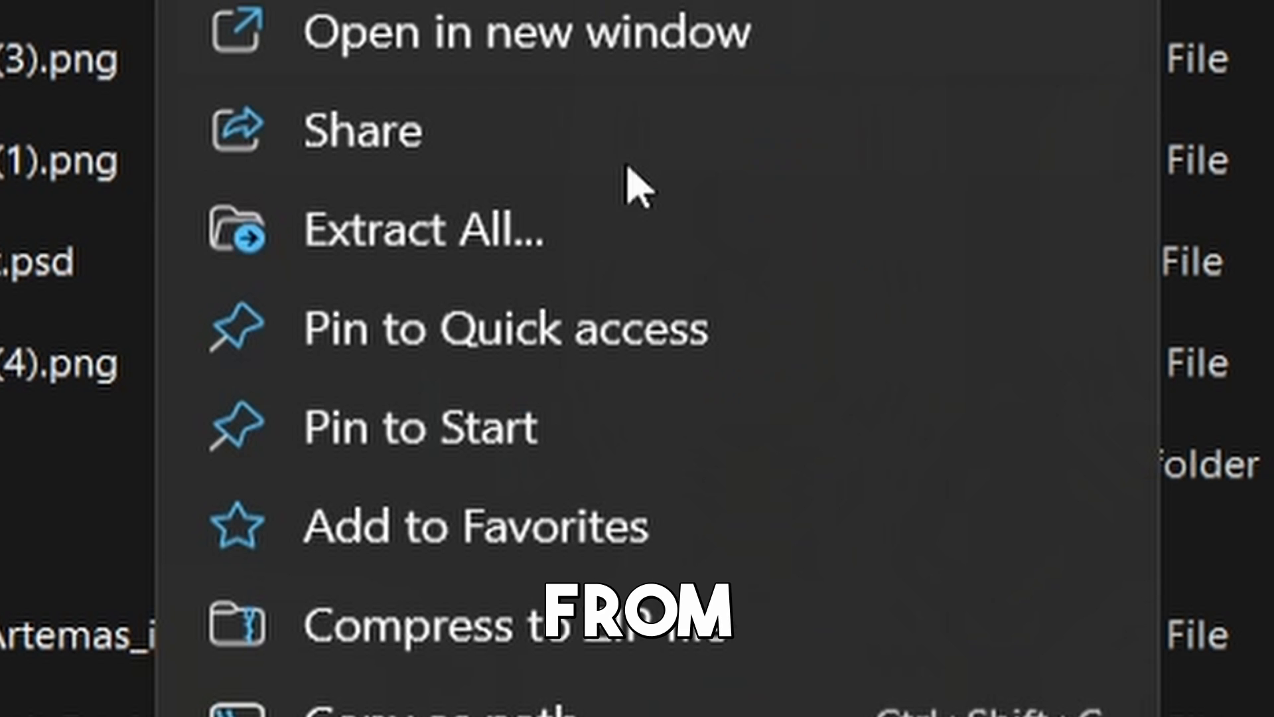
click(420, 229)
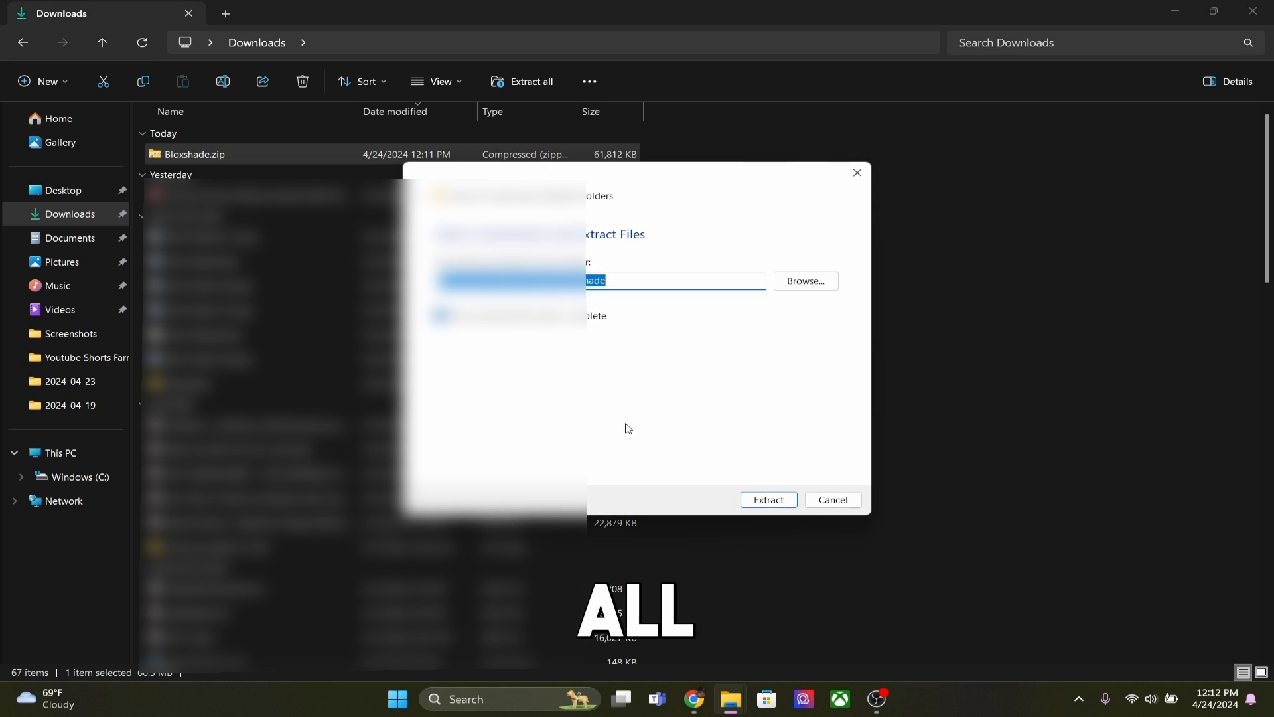
click(767, 499)
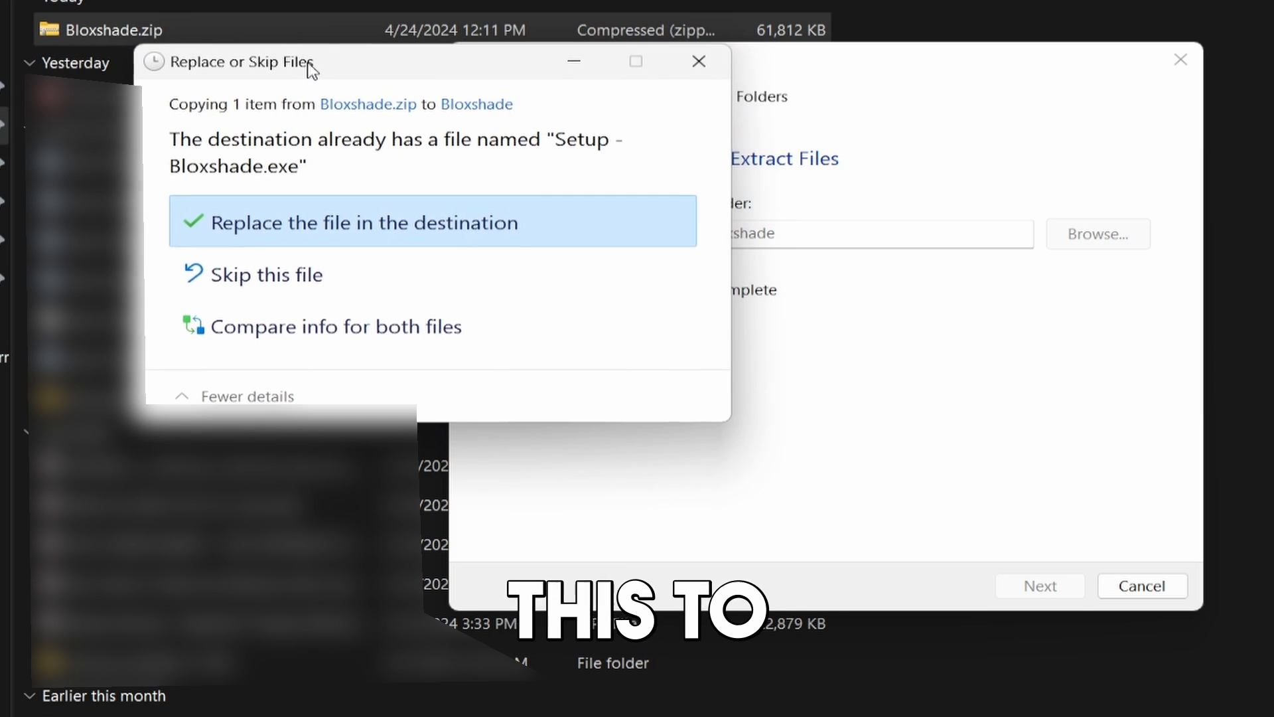
click(359, 221)
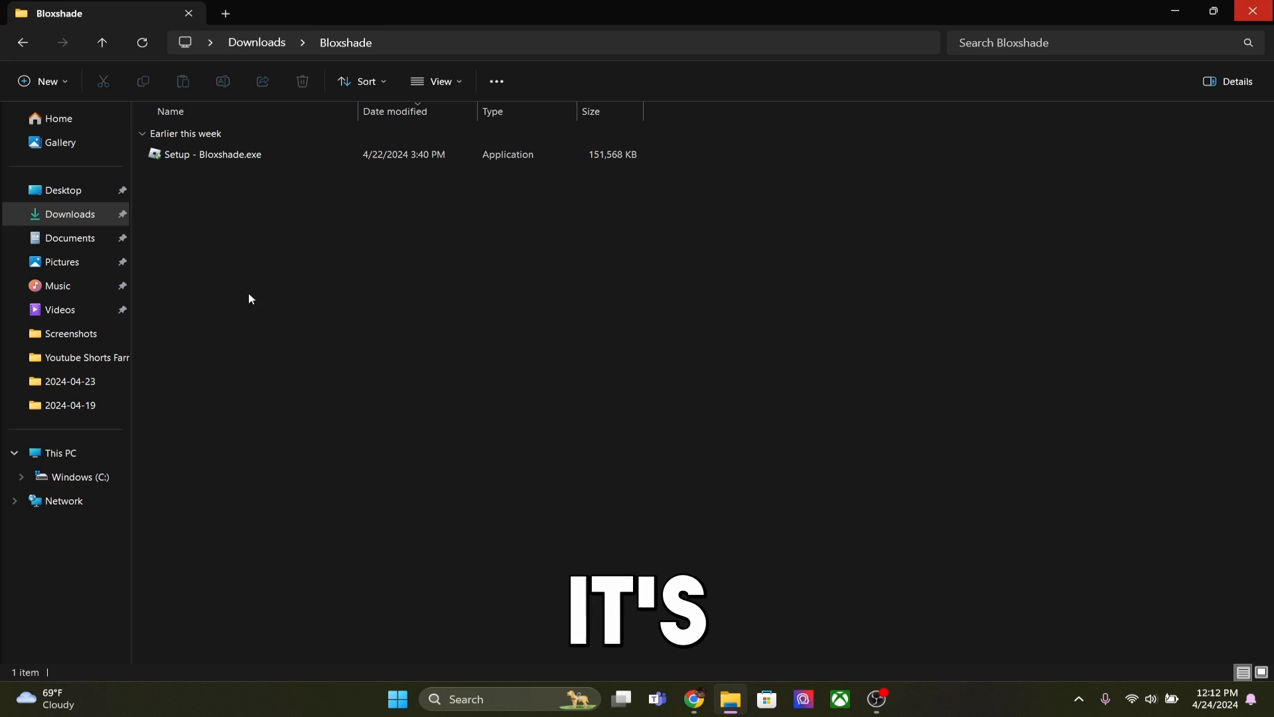
click(213, 154)
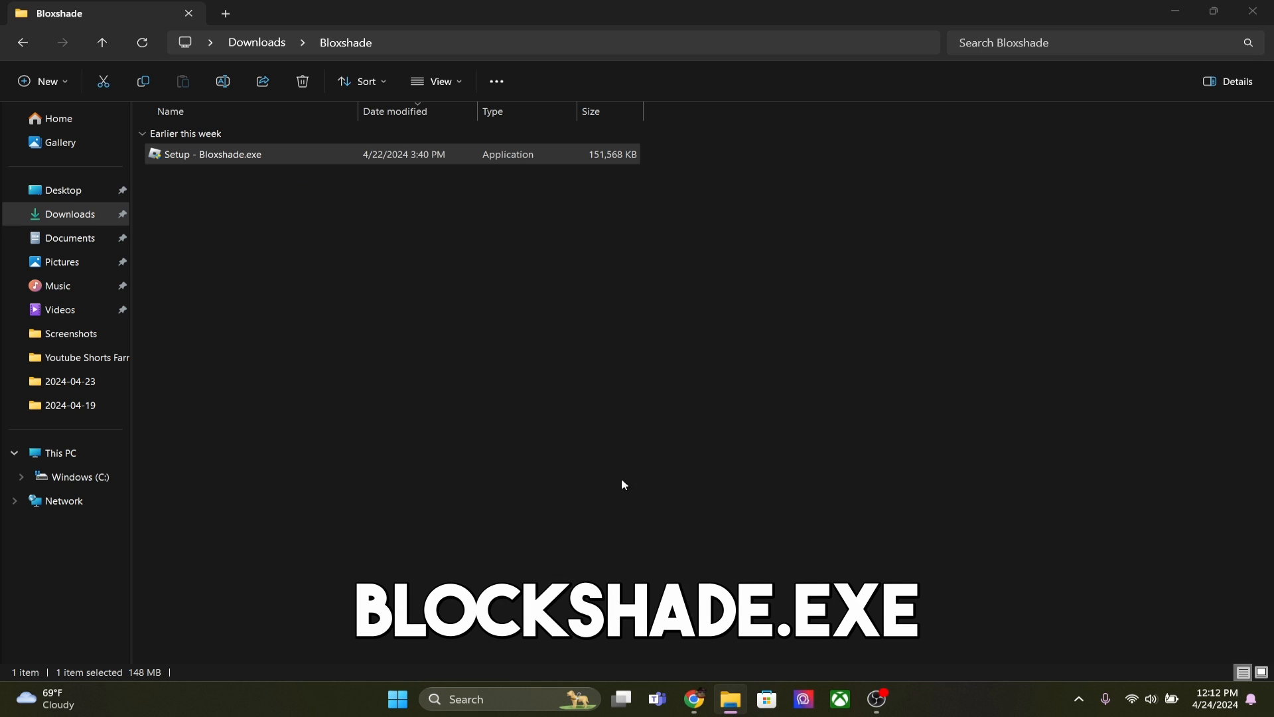
- Run Setup - Bloxshade.exe, install, and decline the Extravi YouTube and Discord options
double_click(213, 155)
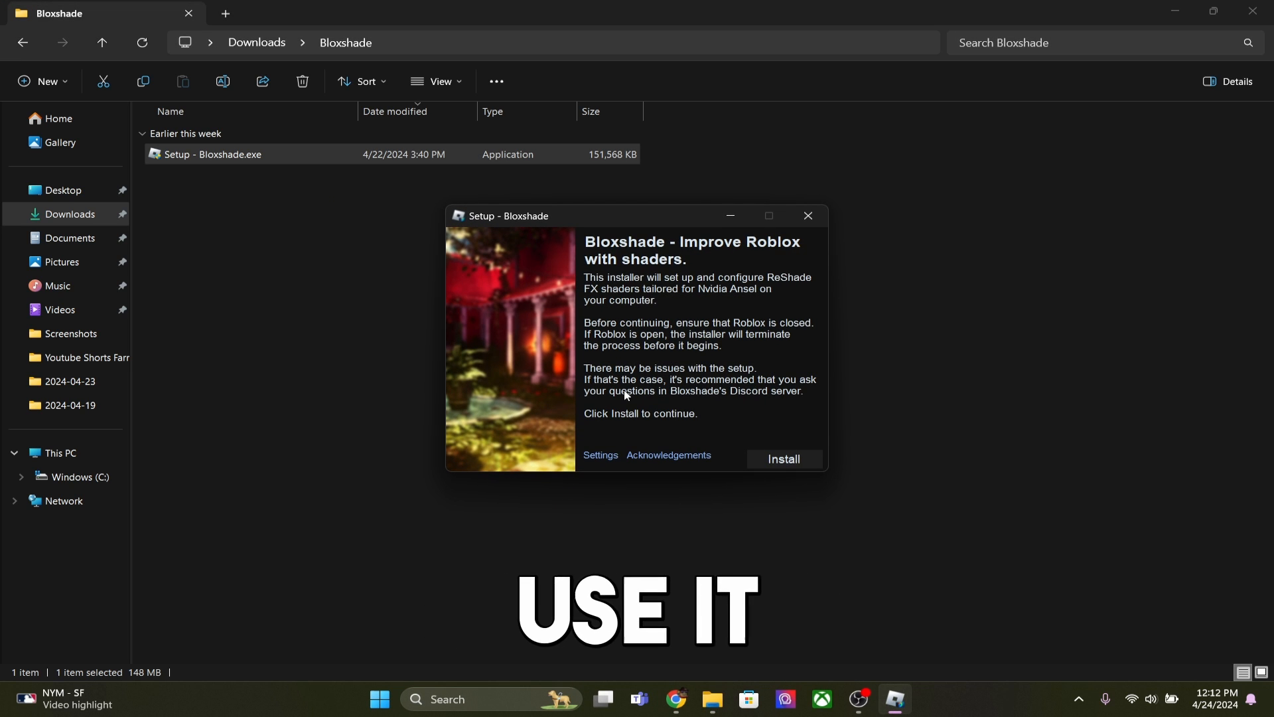
mouse_move(772, 428)
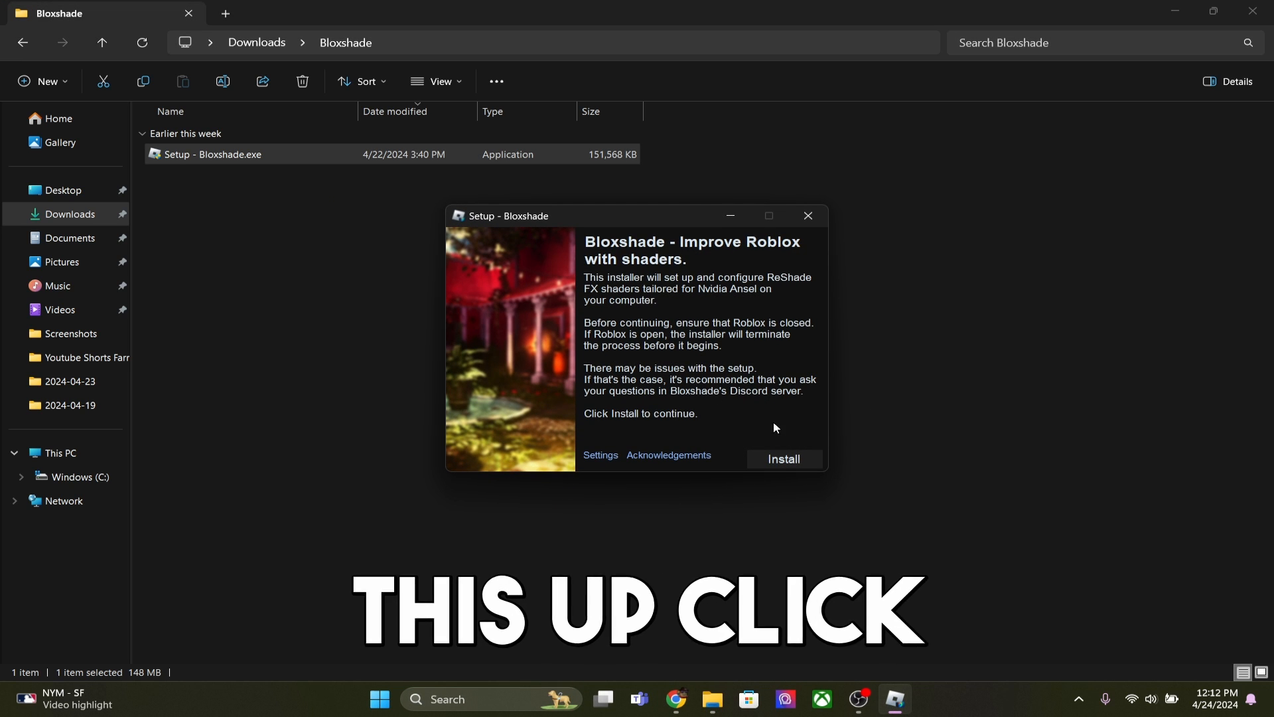
click(782, 459)
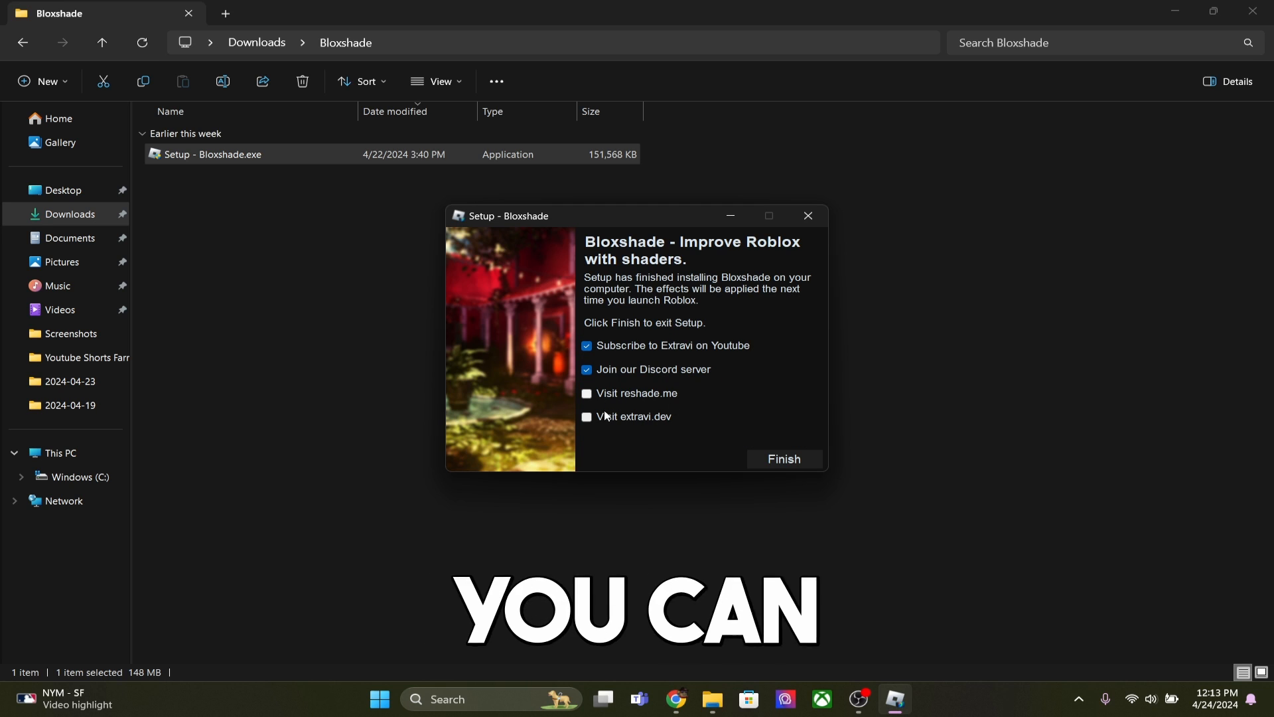
click(587, 345)
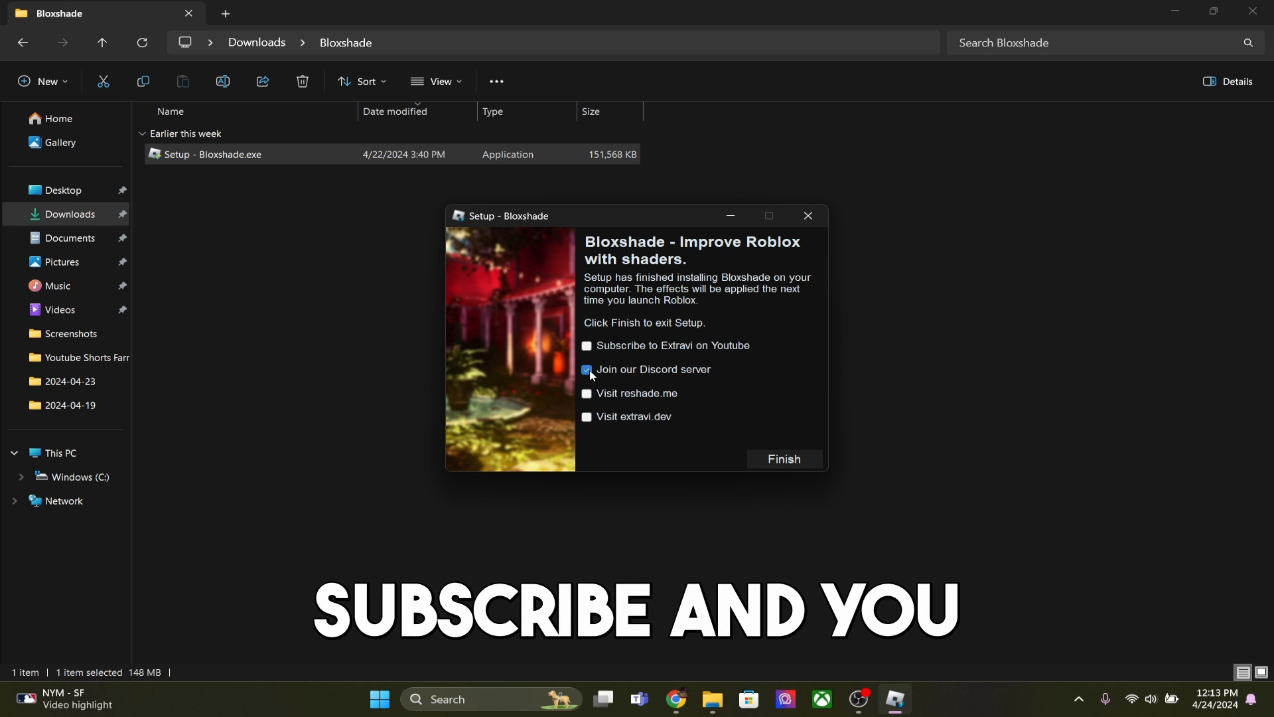
click(782, 459)
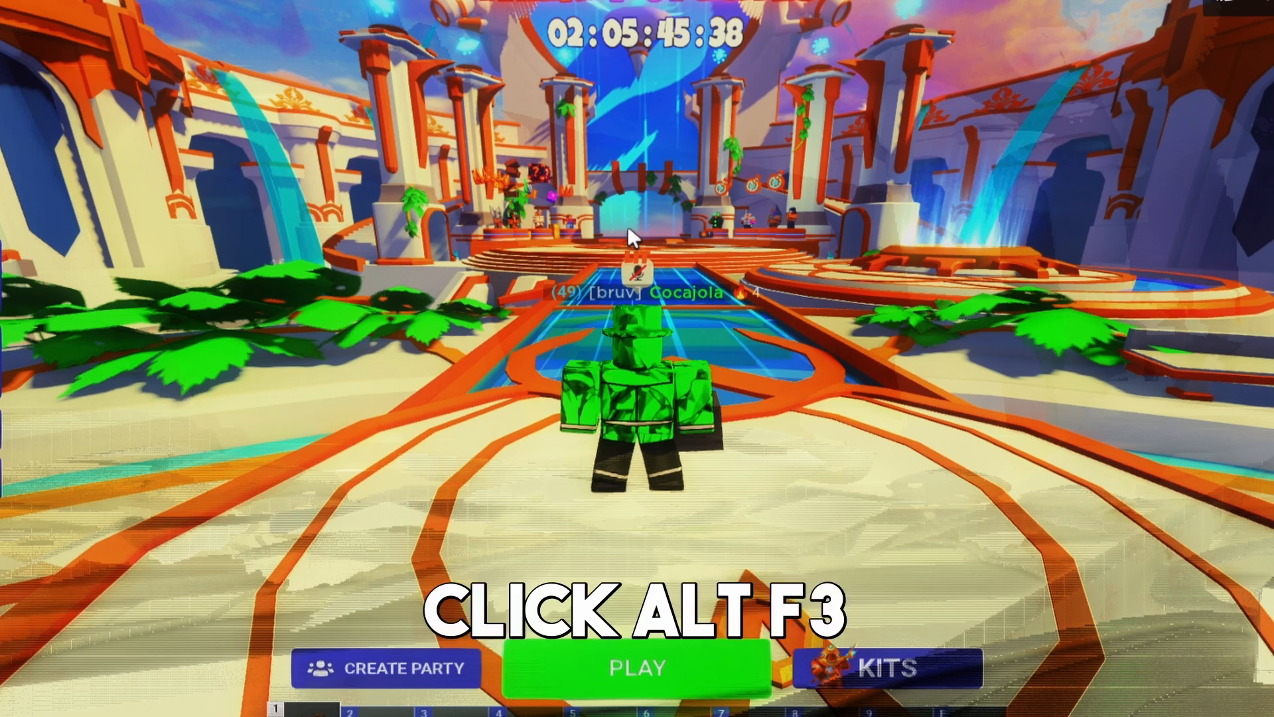
- Open the NVIDIA Game filter overlay over the Roblox lobby with Alt+F3
key(Alt+F3)
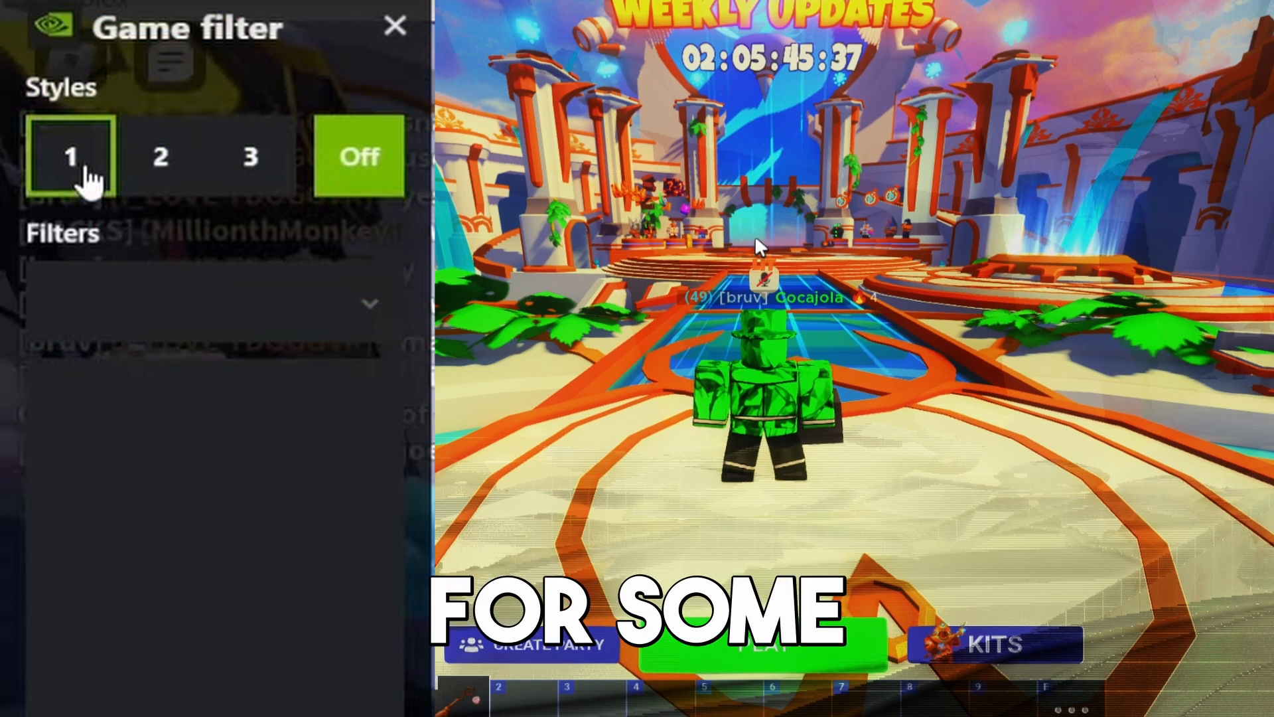